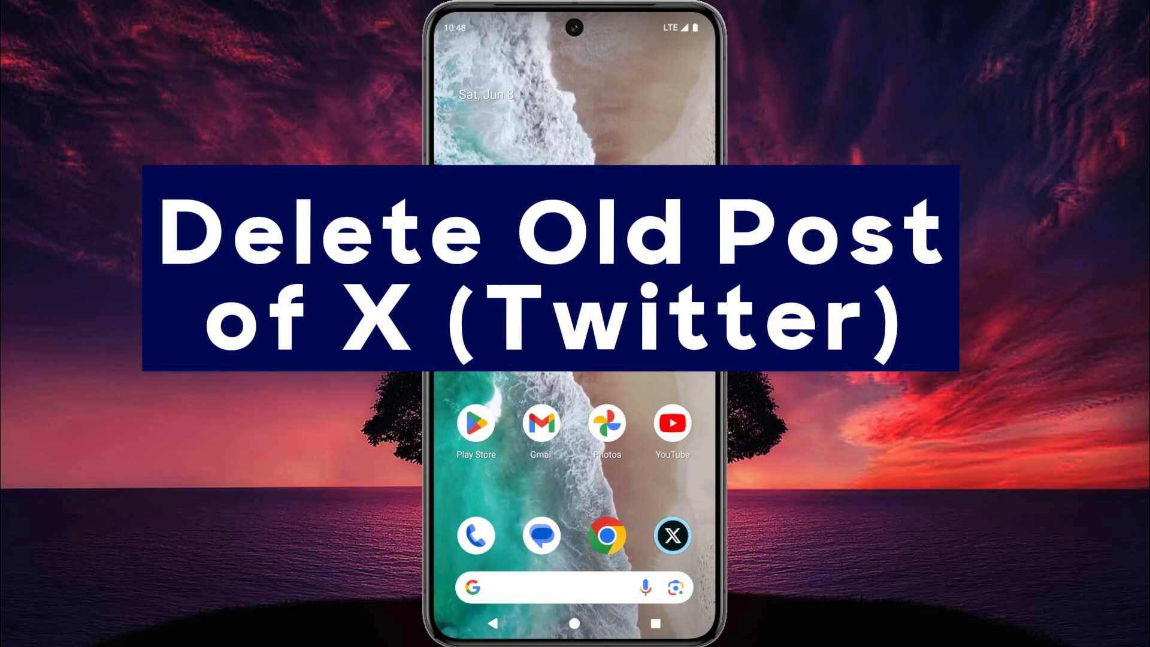
mouse_move(601, 342)
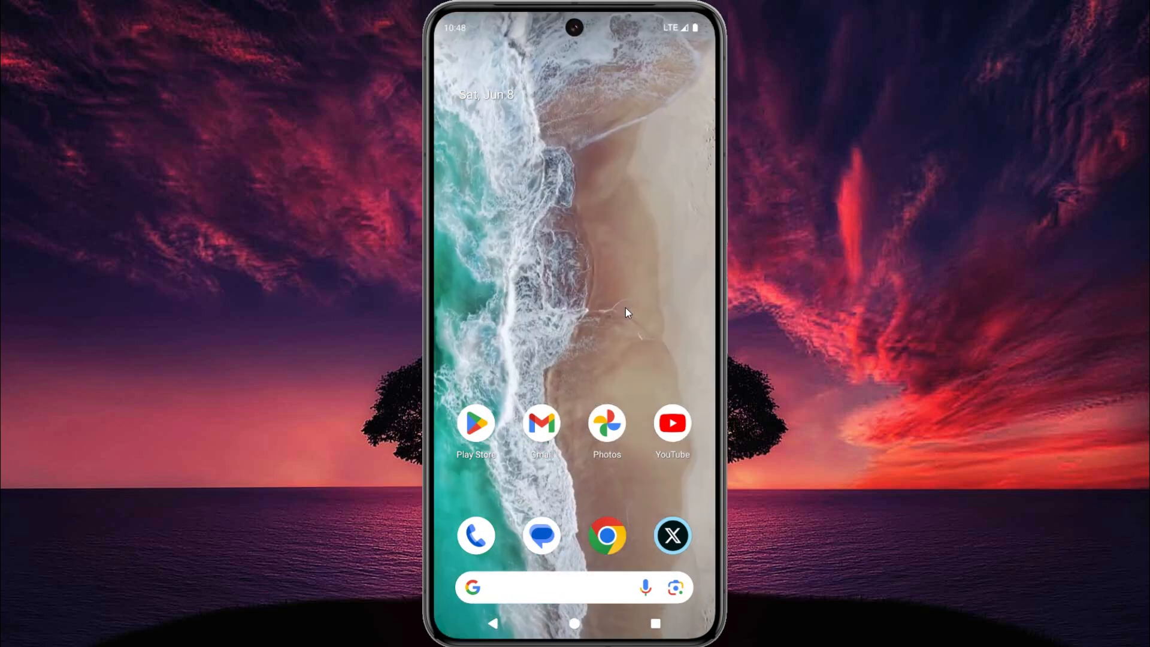
Launch the X app so the For you home feed appears
click(673, 535)
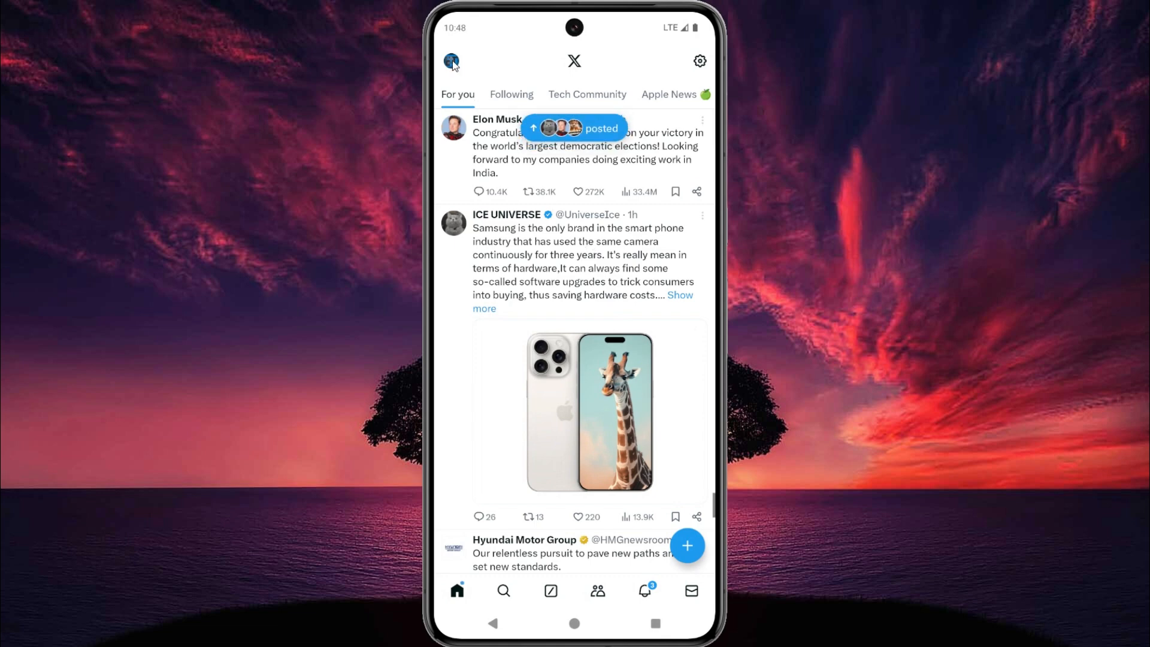
Go to the Easy Access Tech account's own profile page from the side drawer
click(456, 61)
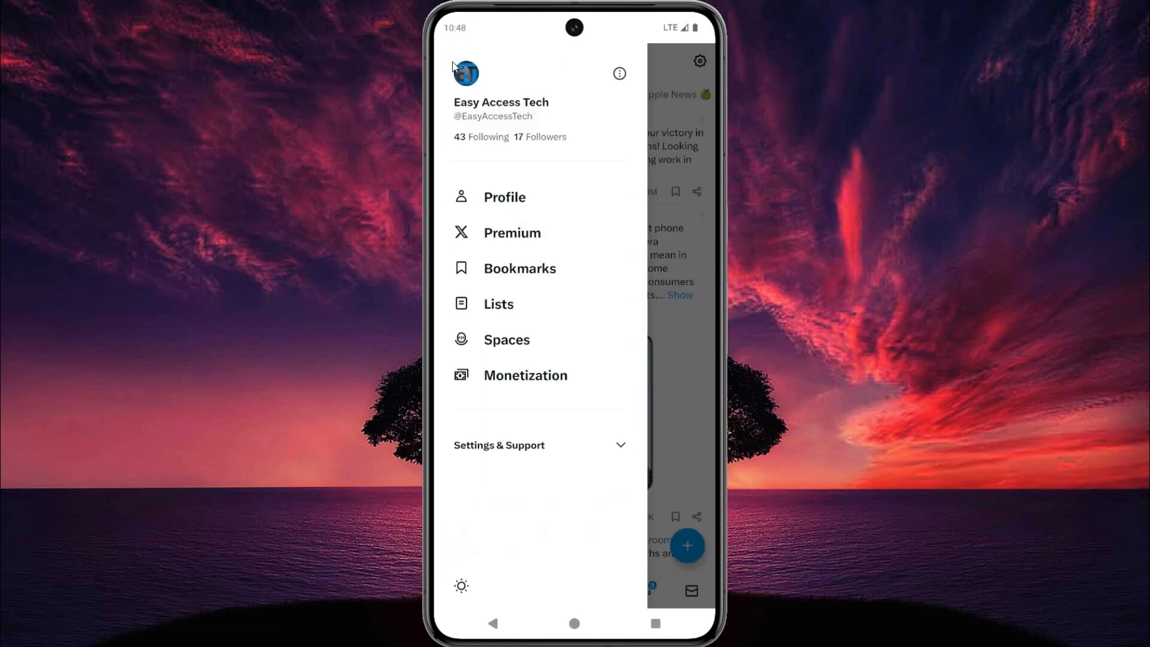
mouse_move(522, 206)
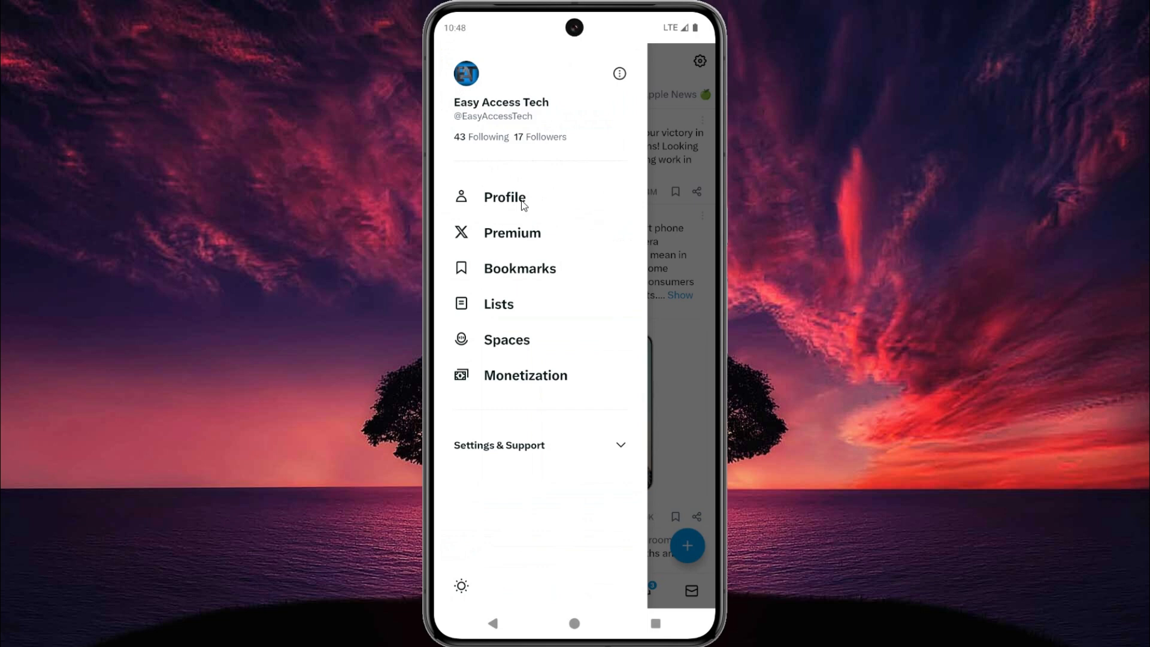
click(503, 198)
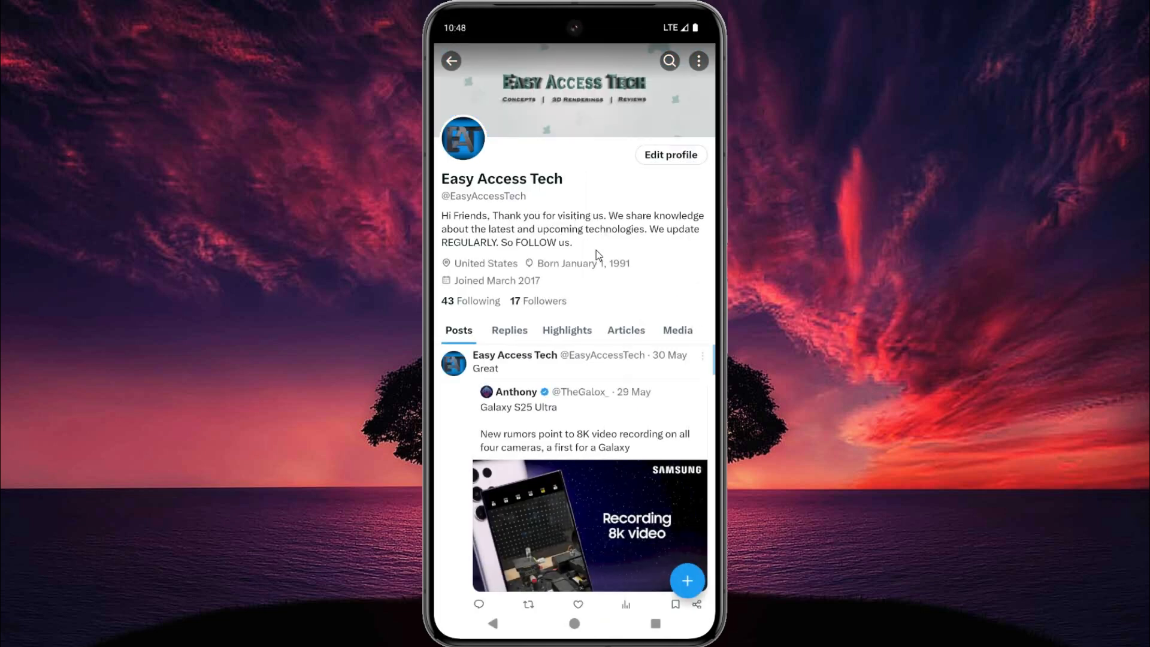
Scroll the Posts timeline down to the 16 Jan 21 Galaxy M72 post
scroll(down, 3)
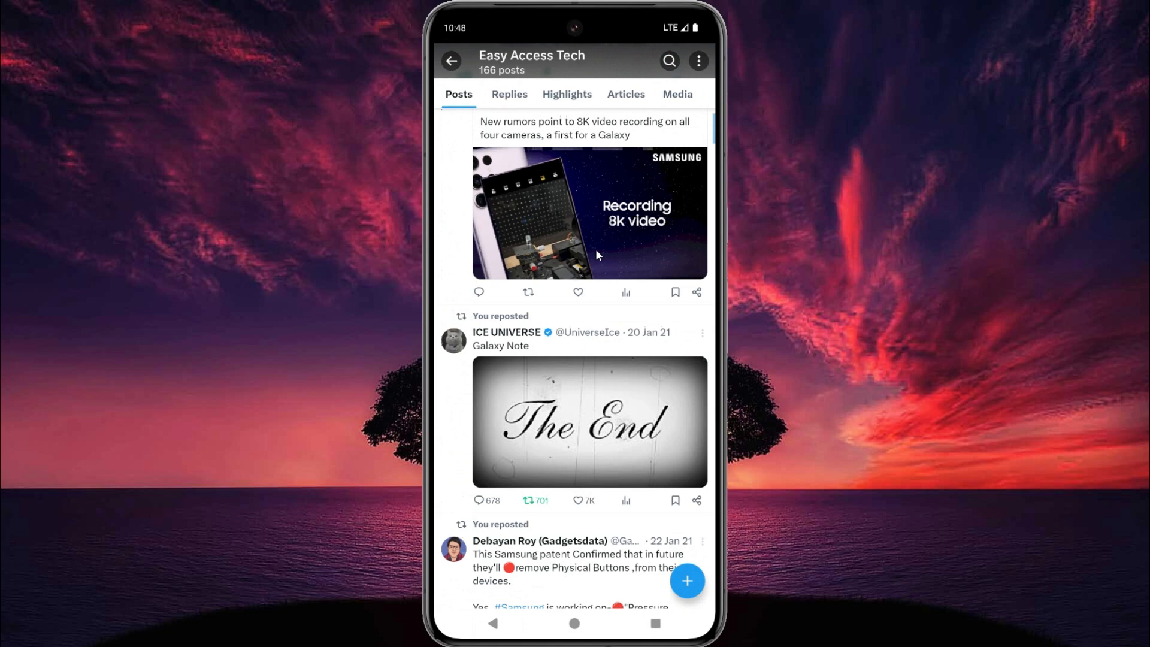
scroll(down, 3)
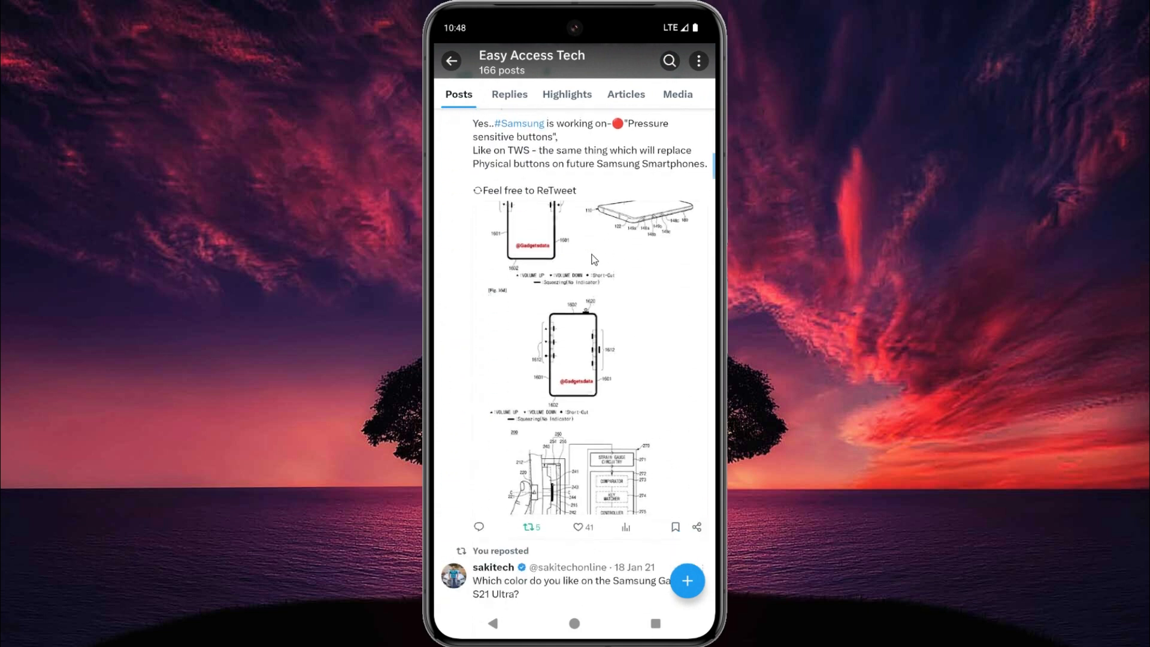
scroll(down, 3)
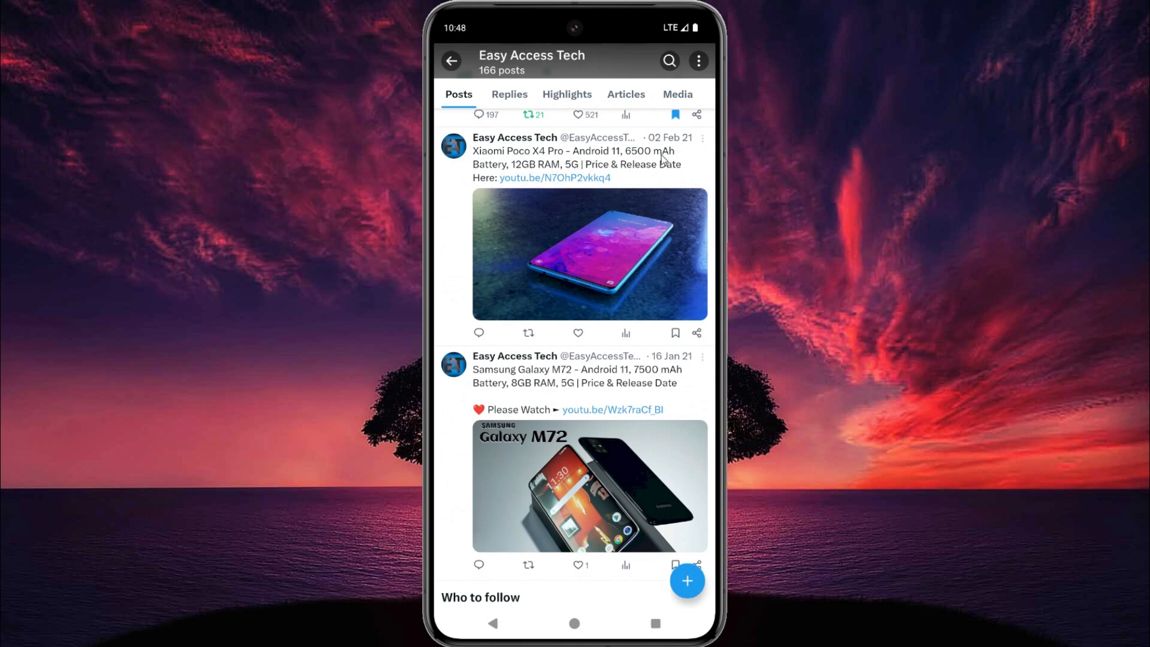
scroll(down, 3)
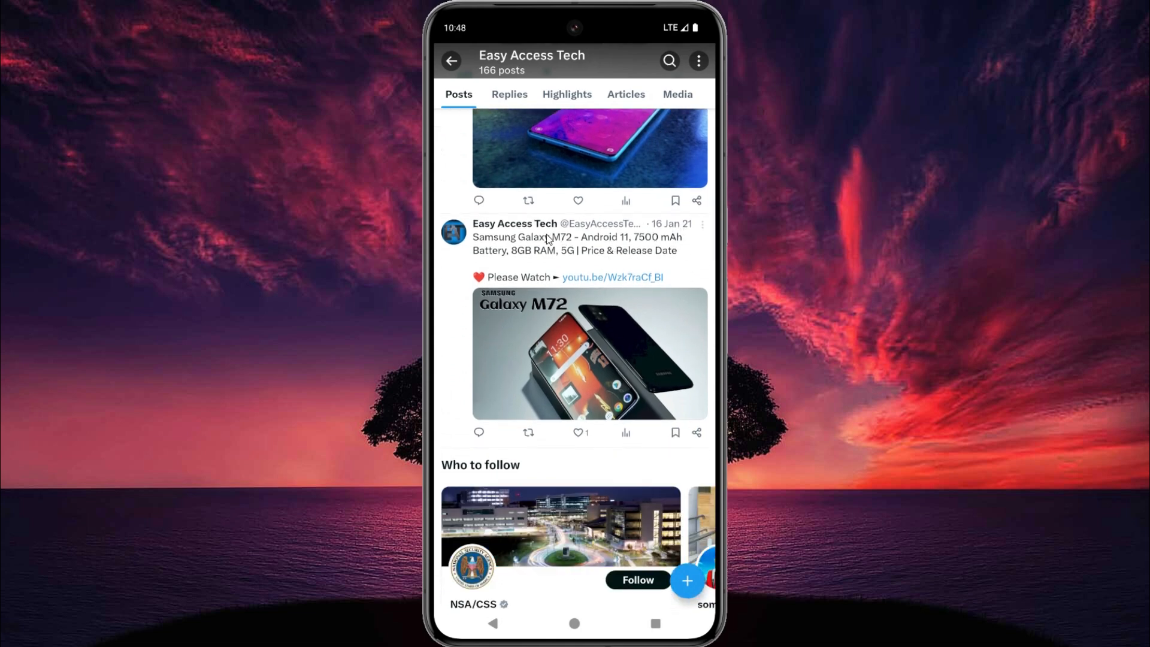
mouse_move(697, 250)
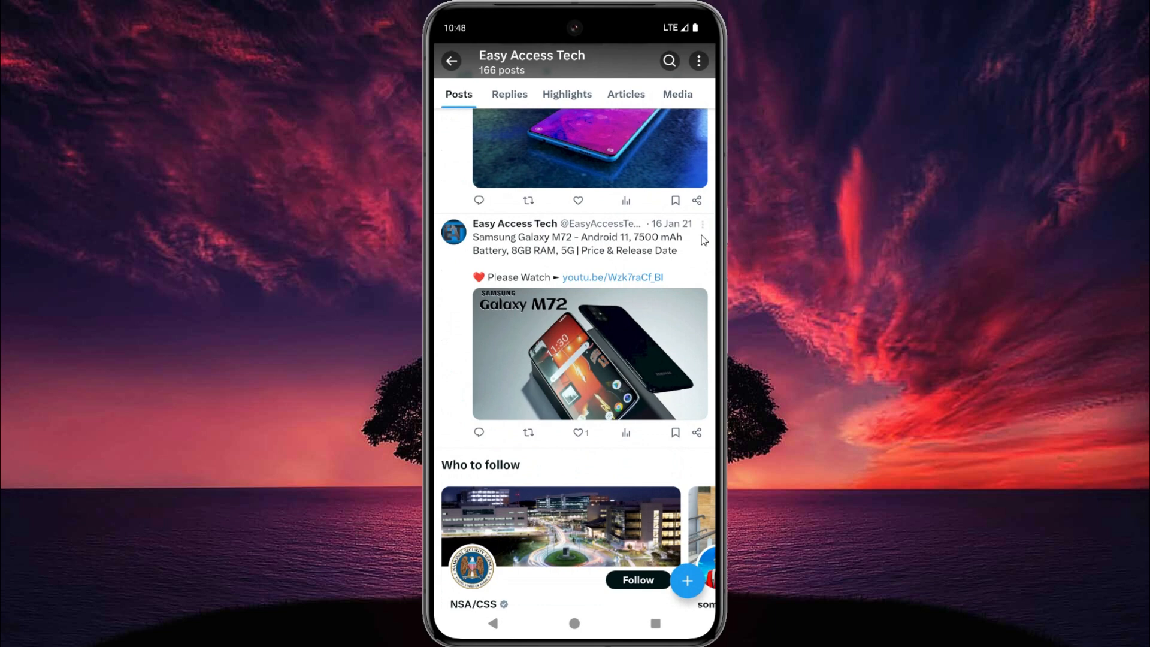
Choose Delete post from the Galaxy M72 post's actions menu, raising the confirmation
click(702, 224)
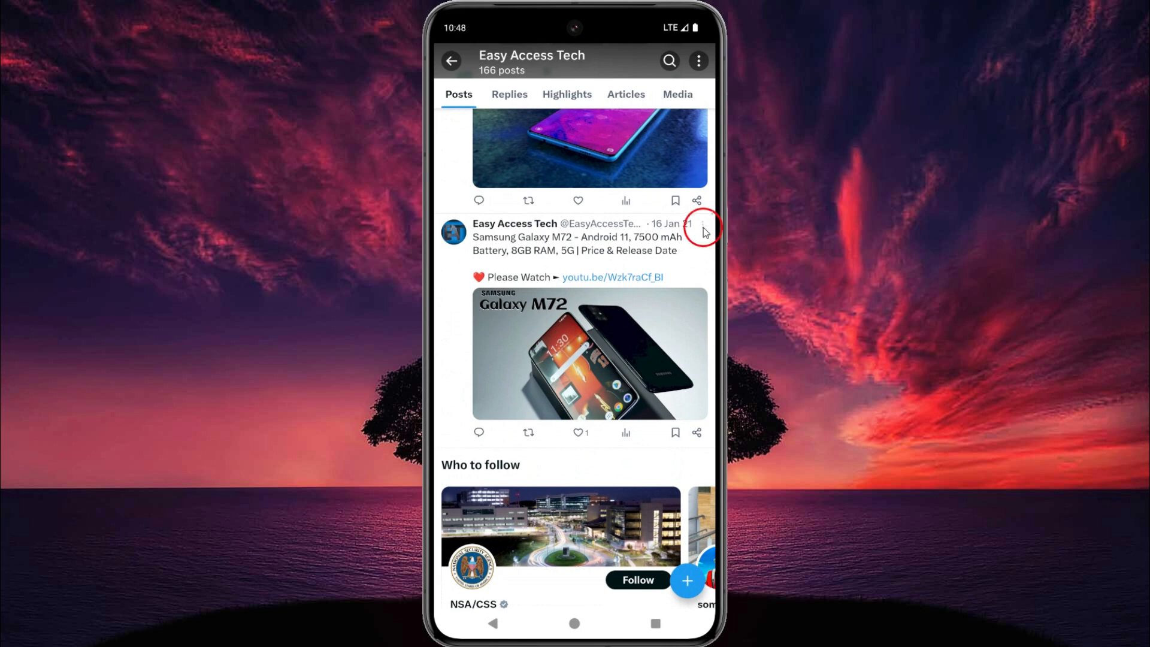
click(702, 224)
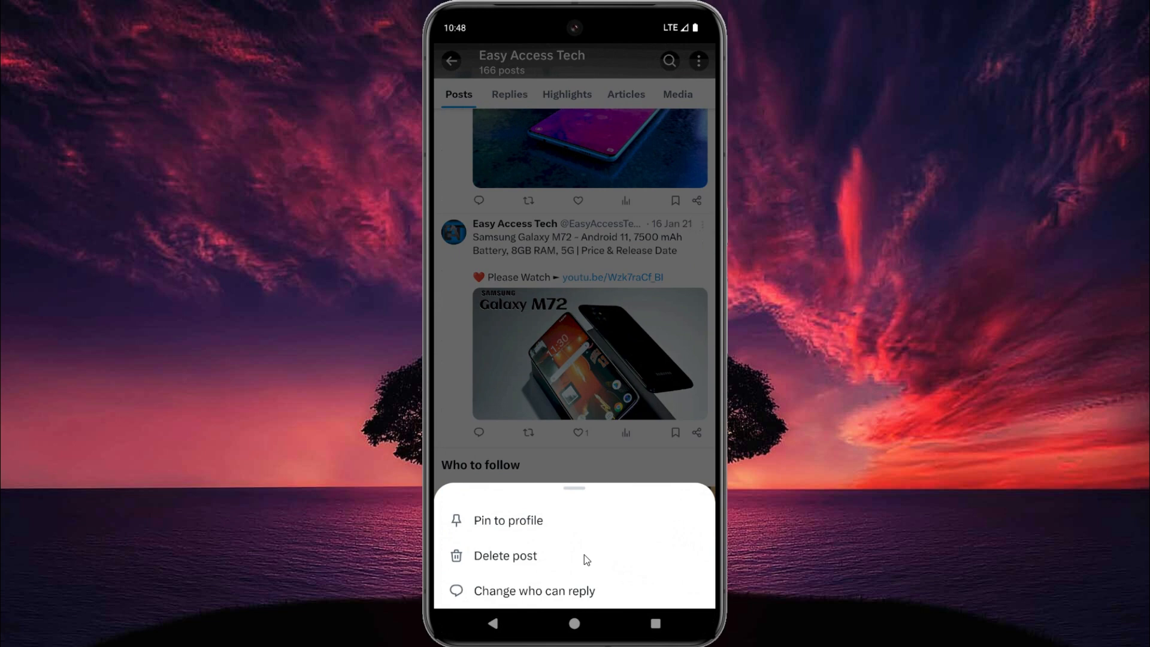
click(504, 556)
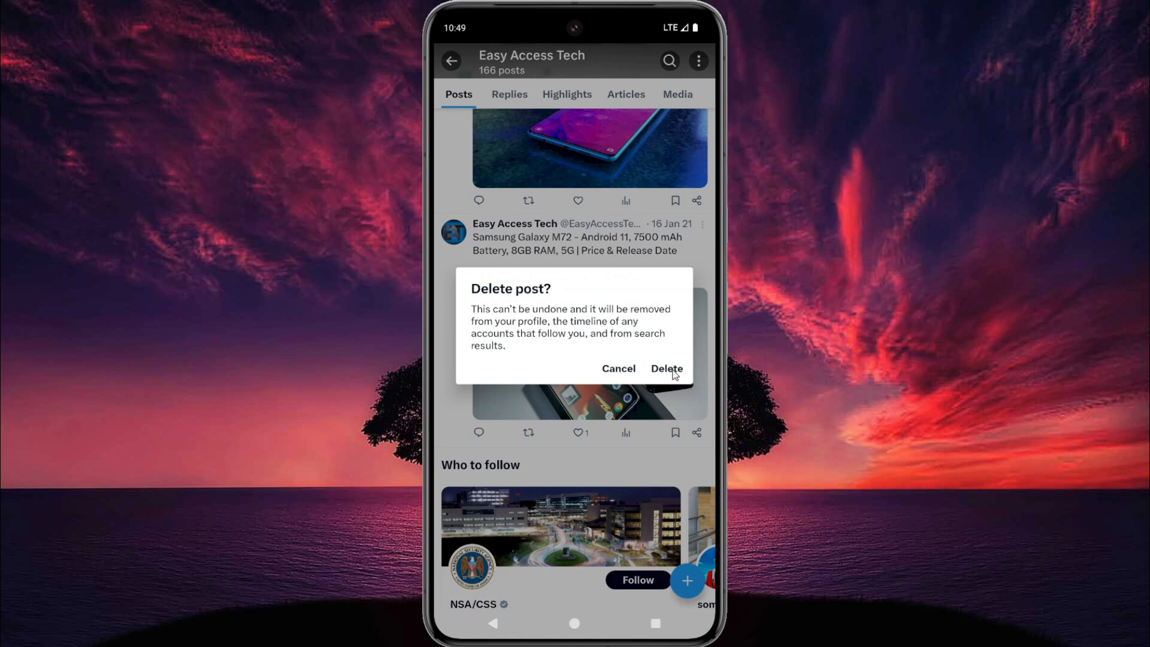
Confirm deletion and verify the Galaxy M72 post is gone from the timeline
click(666, 369)
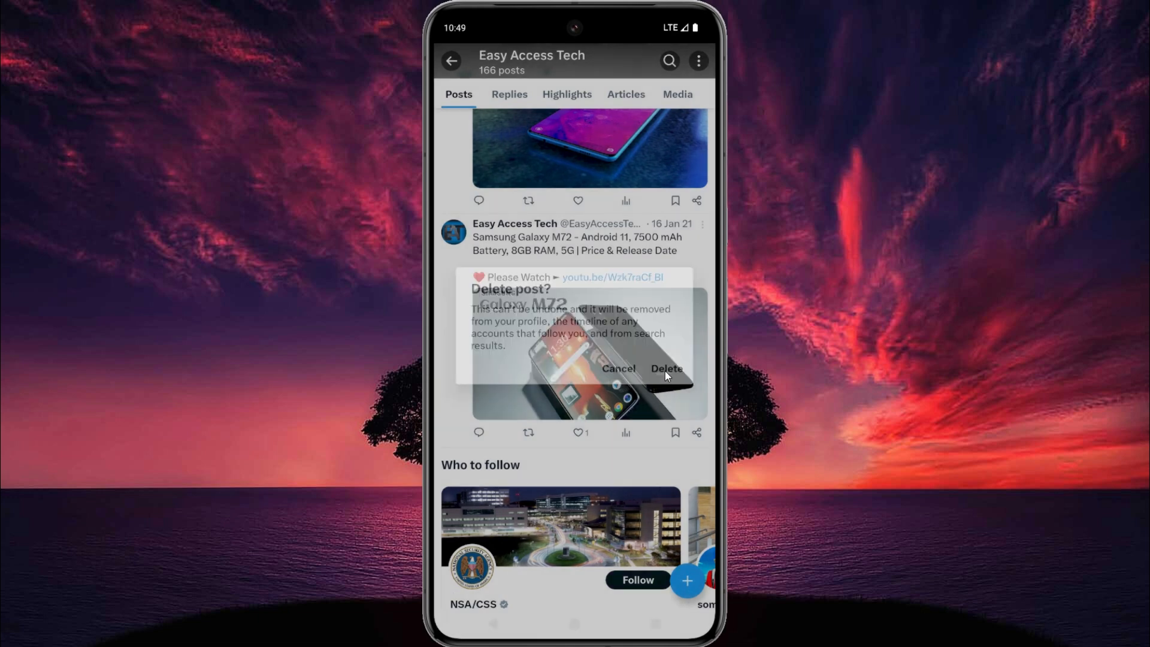
click(666, 369)
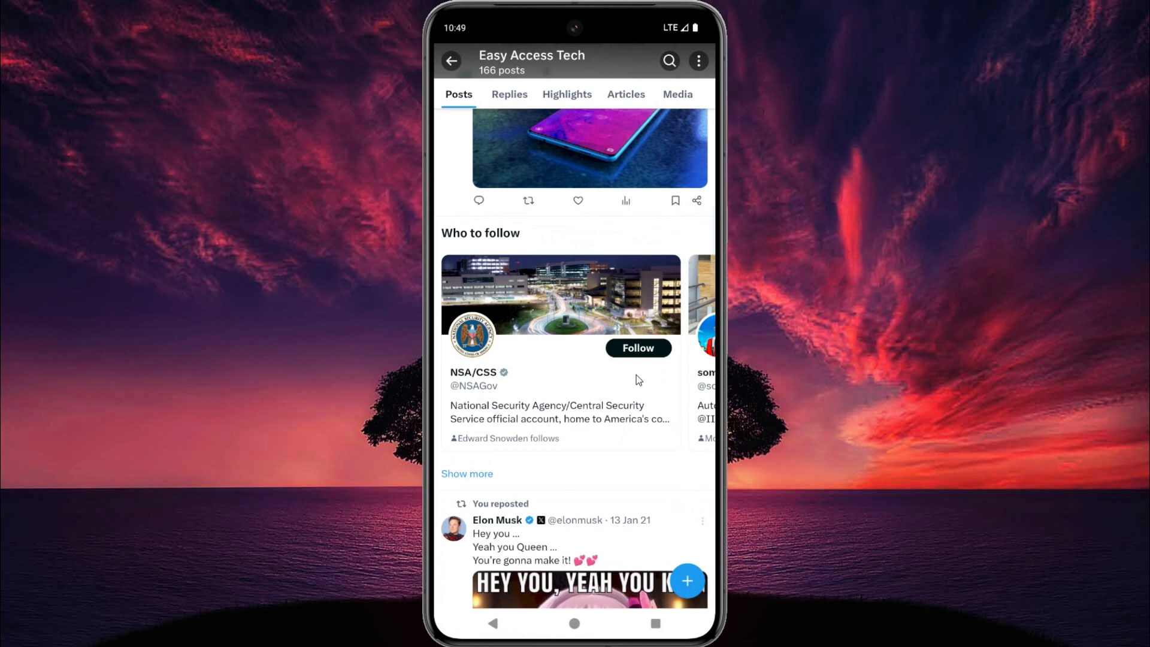
scroll(up, 3)
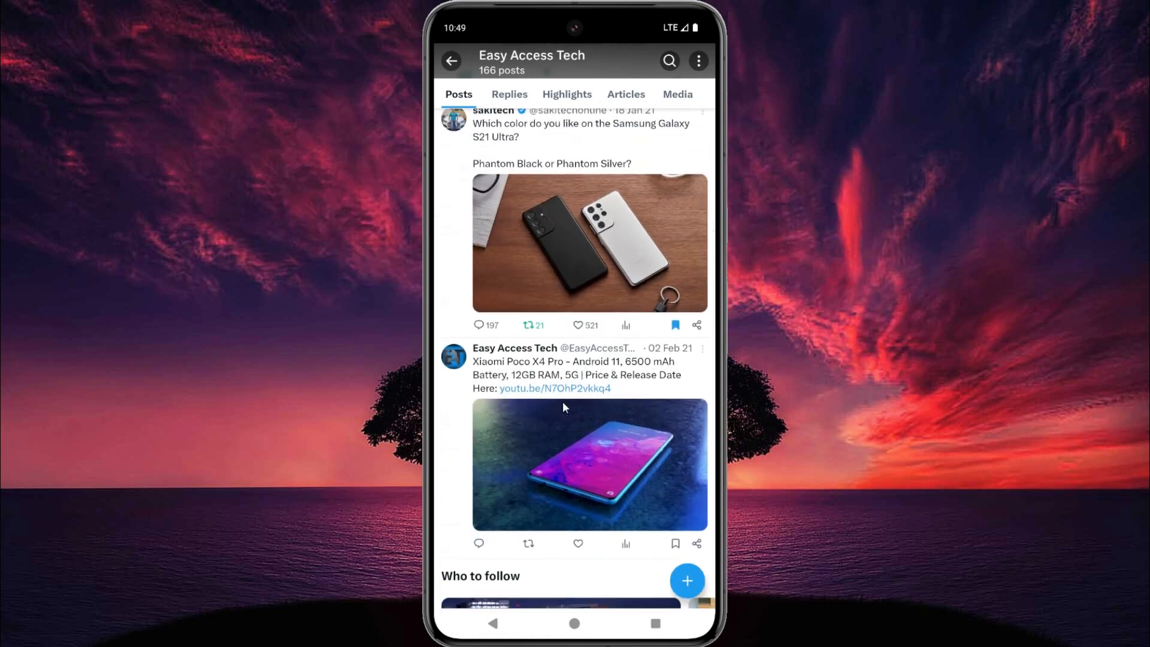